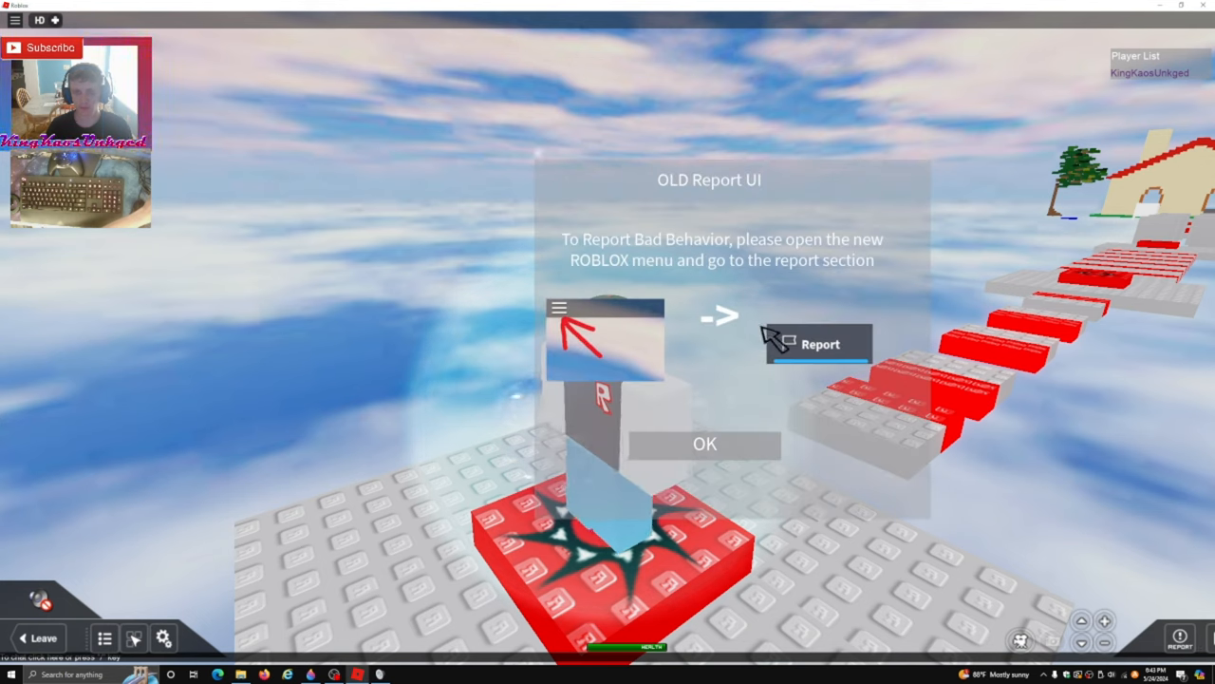
# Dismiss the Old Report UI notice, then Reset Character from the Game Menu
pyautogui.click(705, 444)
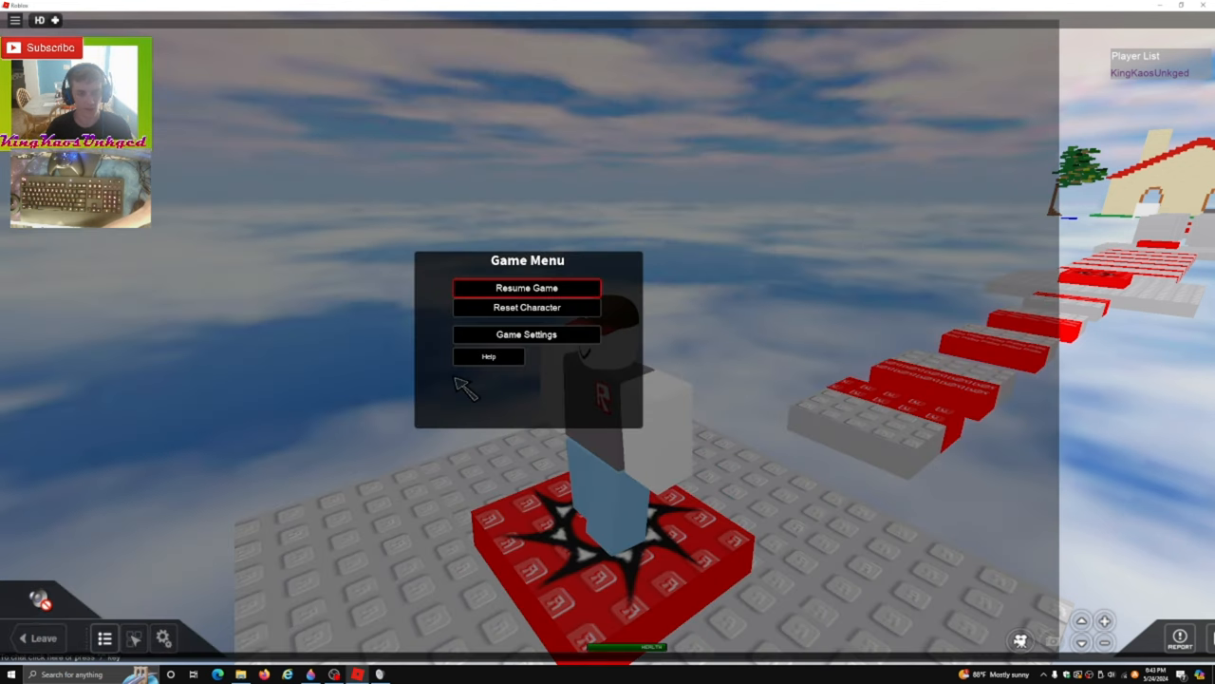
pyautogui.click(529, 287)
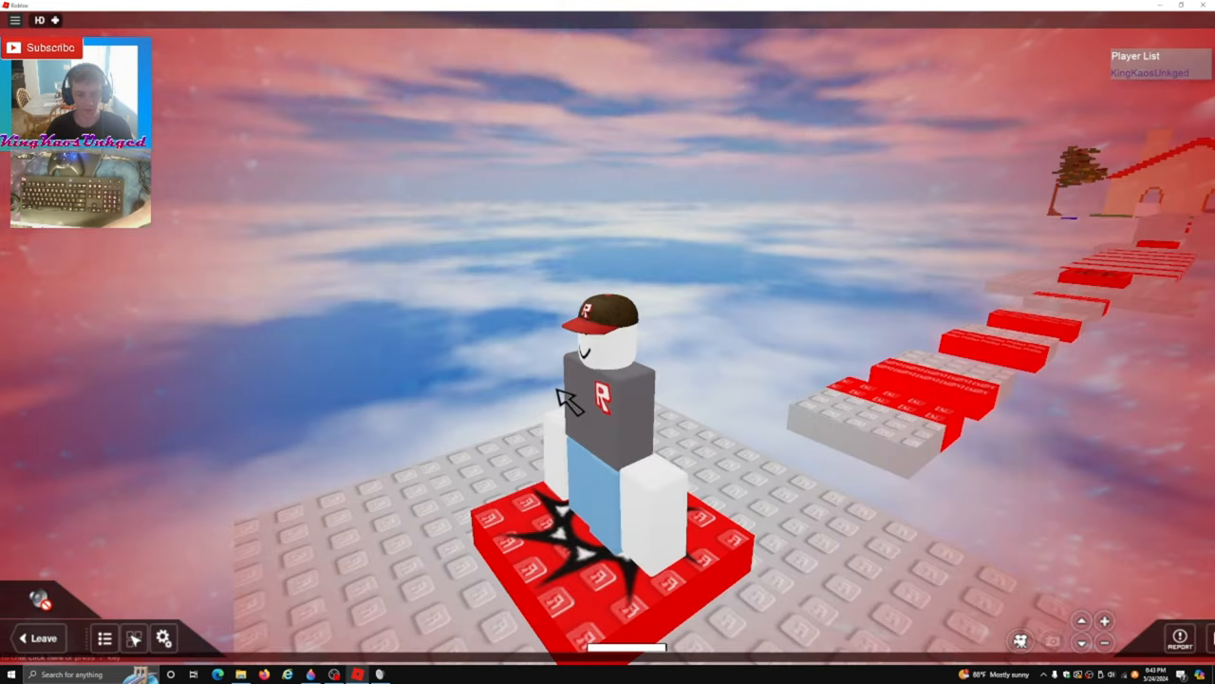